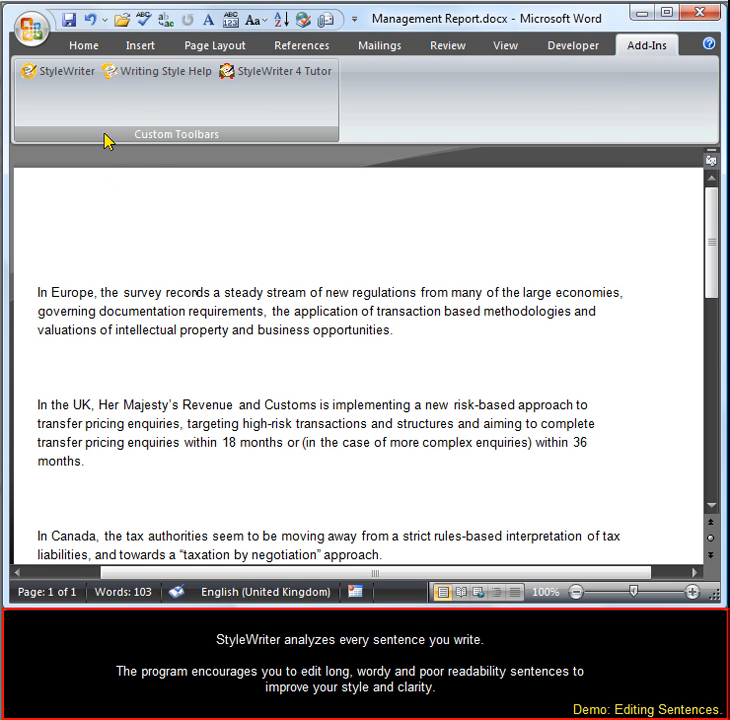
Launch StyleWriter from the Add-Ins toolbar to analyse the Management Report
left_click(62, 70)
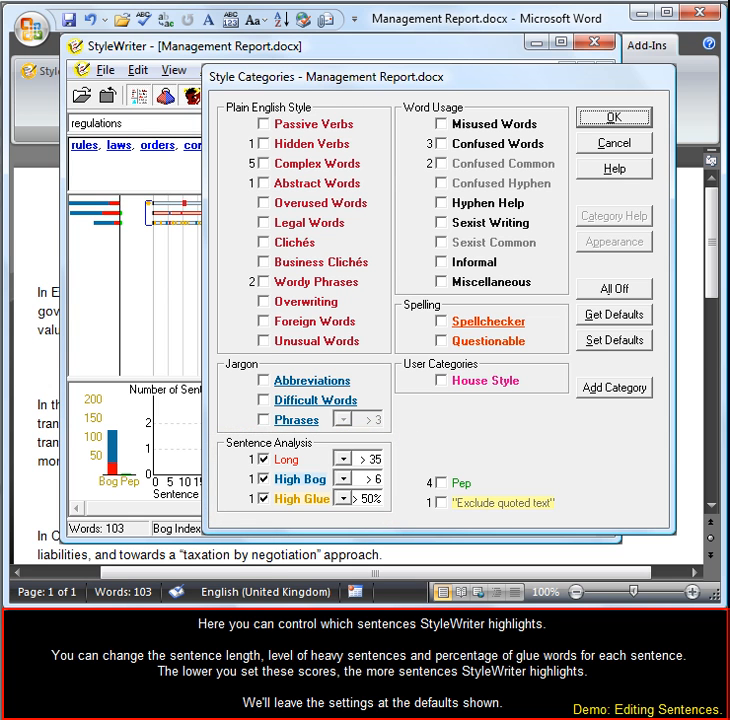
Accept the default sentence limits in Style Categories, leaving the 44-word UK sentence flagged
left_click(614, 116)
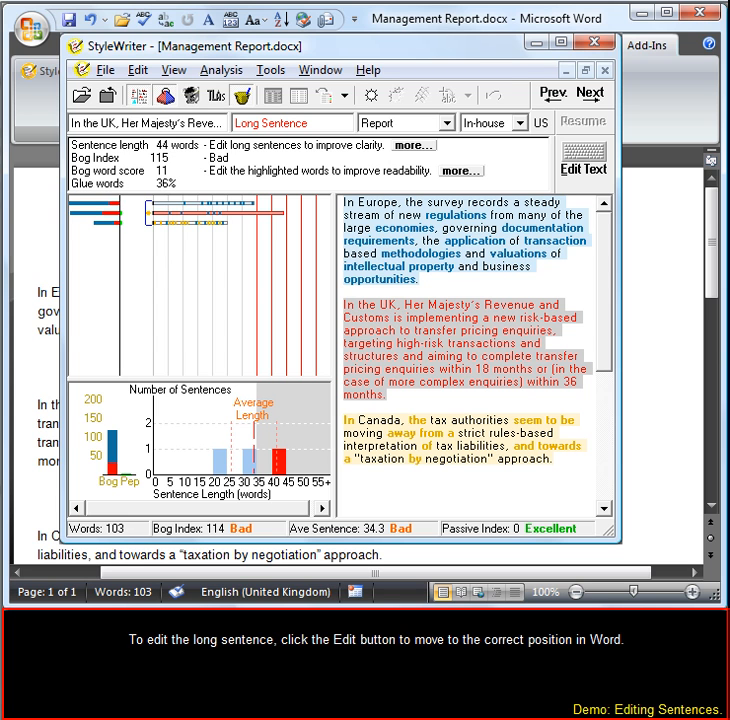
mouse_move(512, 238)
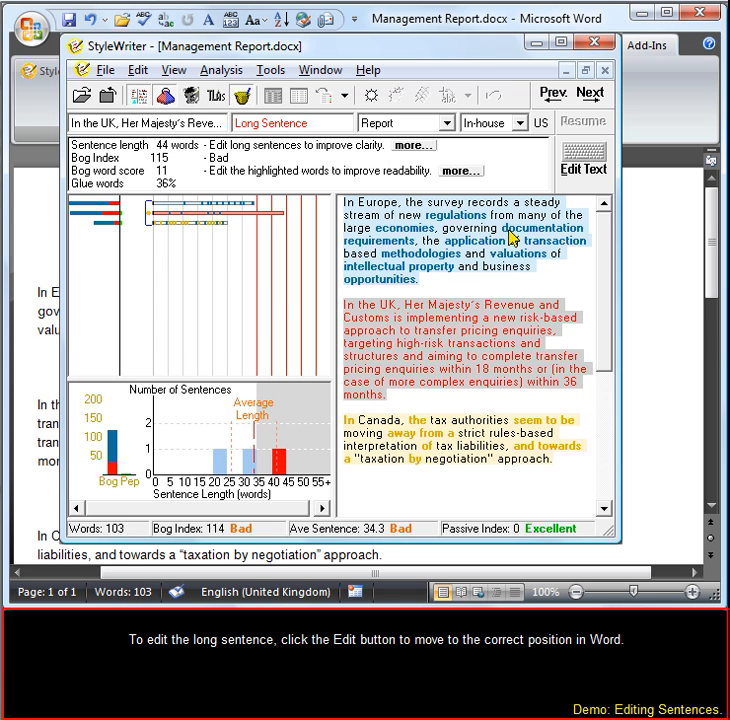
Jump into Word at the long UK sentence via Edit Text to rewrite it as two sentences
left_click(584, 164)
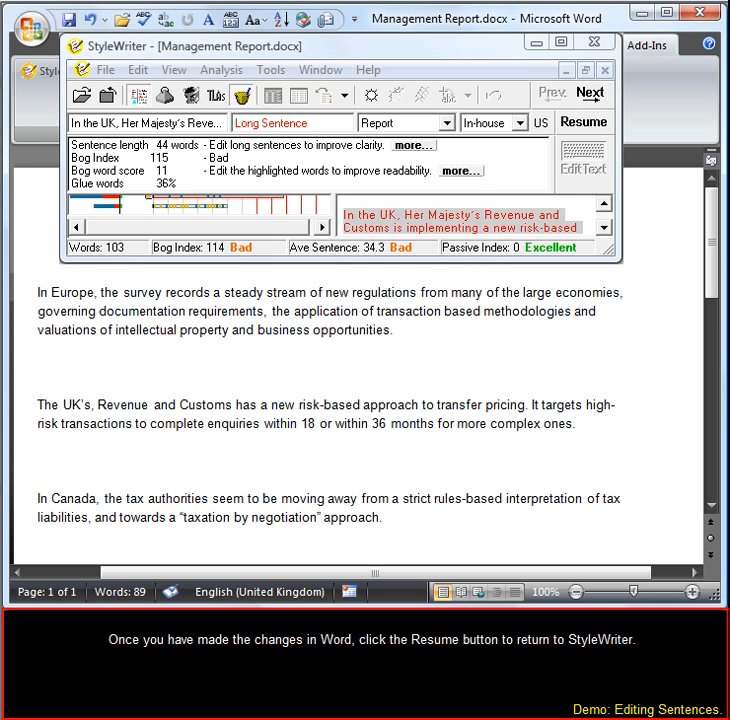
mouse_move(480, 270)
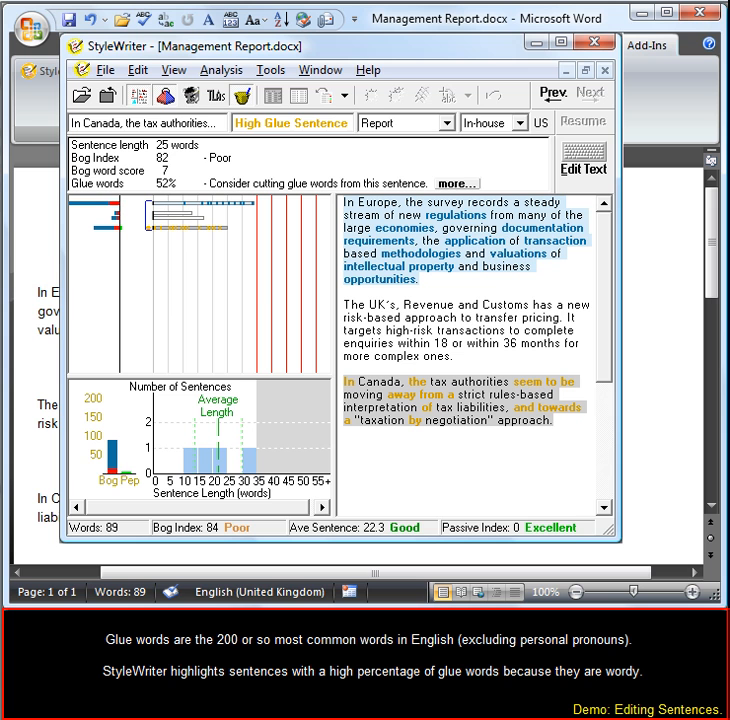
mouse_move(590, 158)
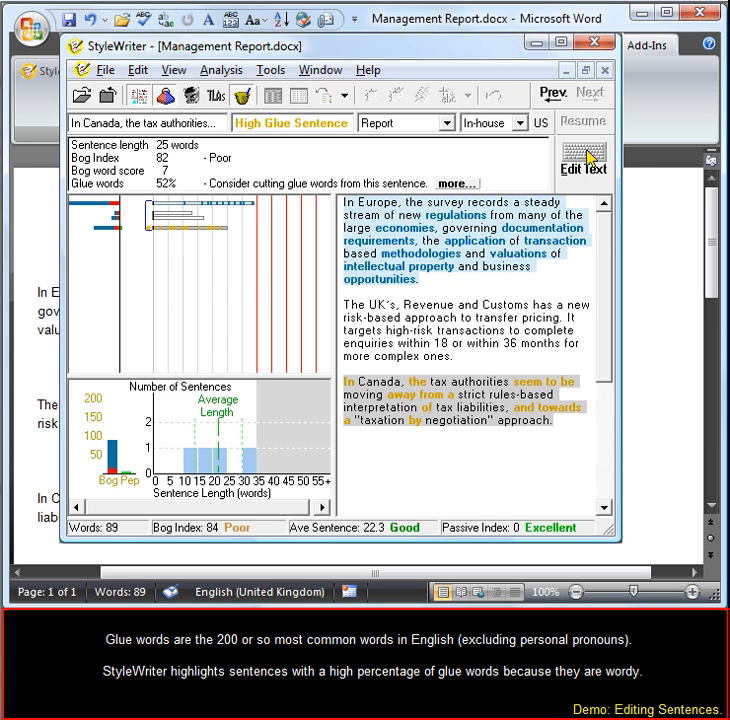